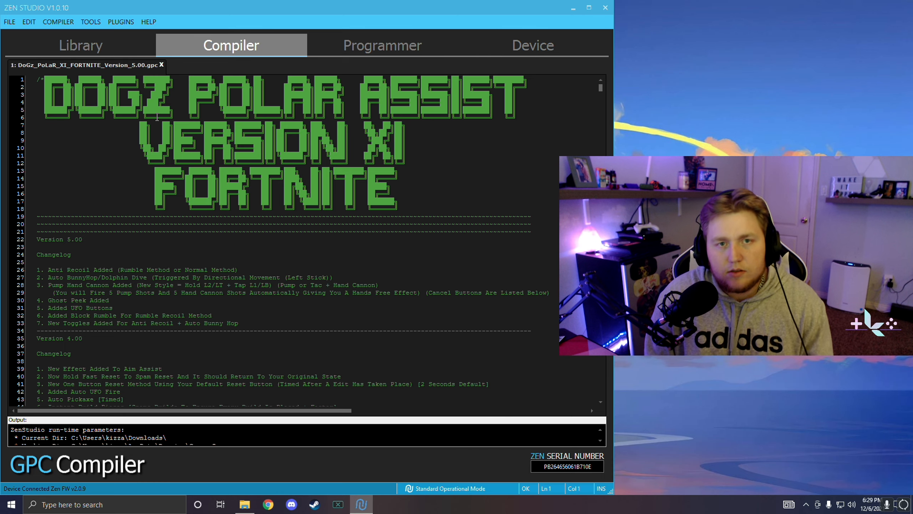
- Scroll the script down to the Aim Assist Boost ON FIRE options block
{"action": "scroll", "scroll_direction": "down", "scroll_amount": 3}
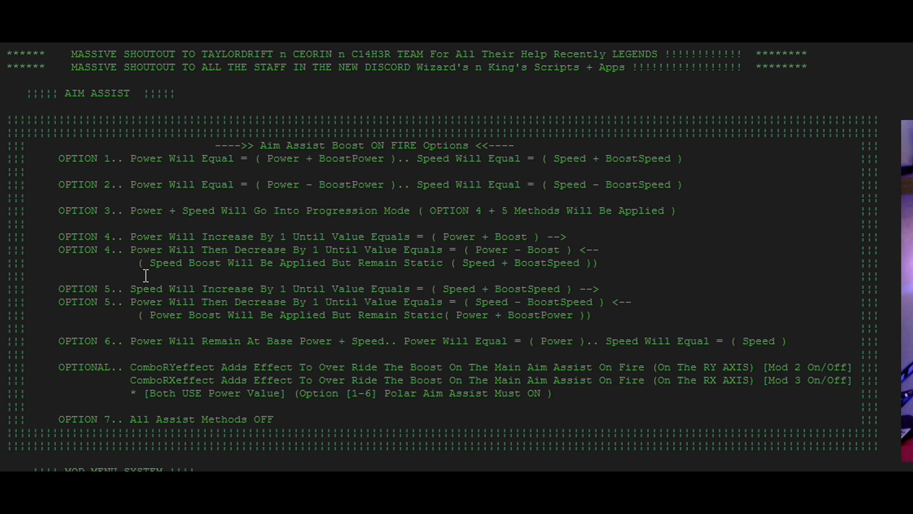
- Scroll to the MOD MENU SYSTEM section with menu controls, kill switch and fire mod toggles
{"action": "scroll", "scroll_direction": "down", "scroll_amount": 3}
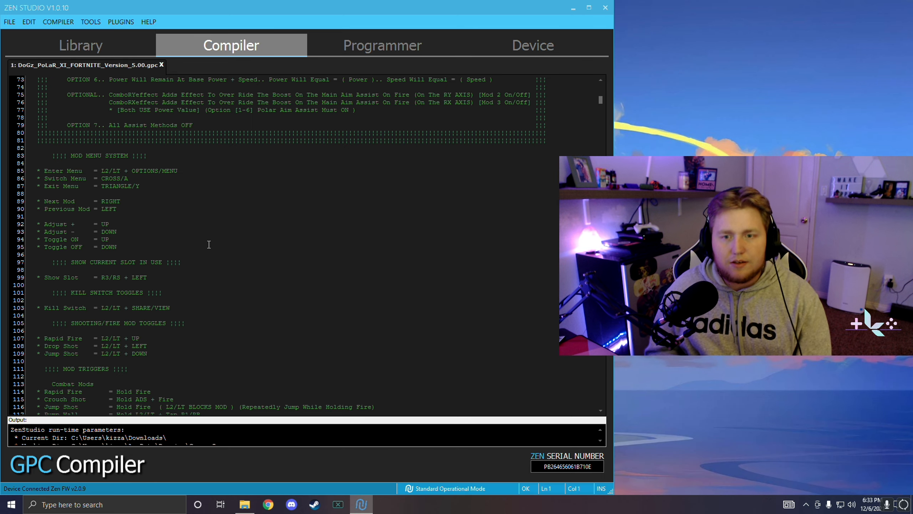
- Scroll through lines 112–154 covering Combat Mods, Build Mods and Edit Setup + Guide
{"action": "scroll", "scroll_direction": "down", "scroll_amount": 3}
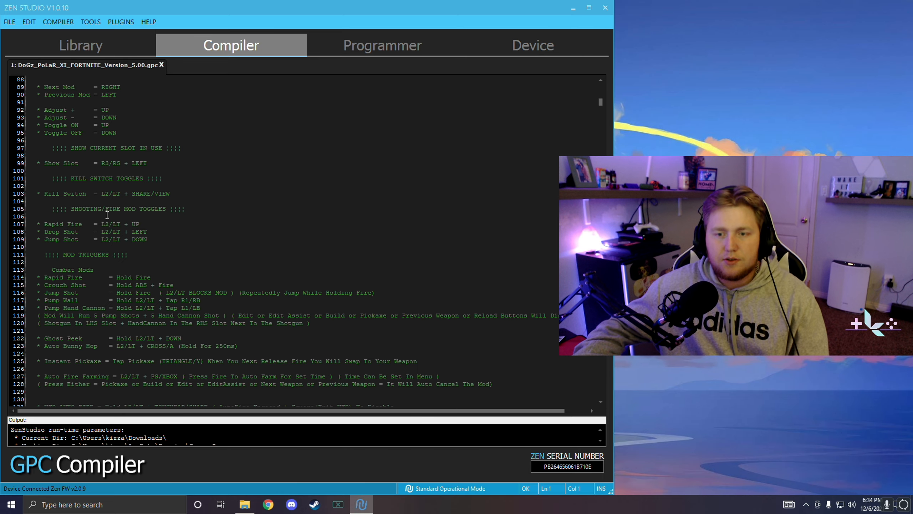
{"action": "scroll", "scroll_direction": "down", "scroll_amount": 3}
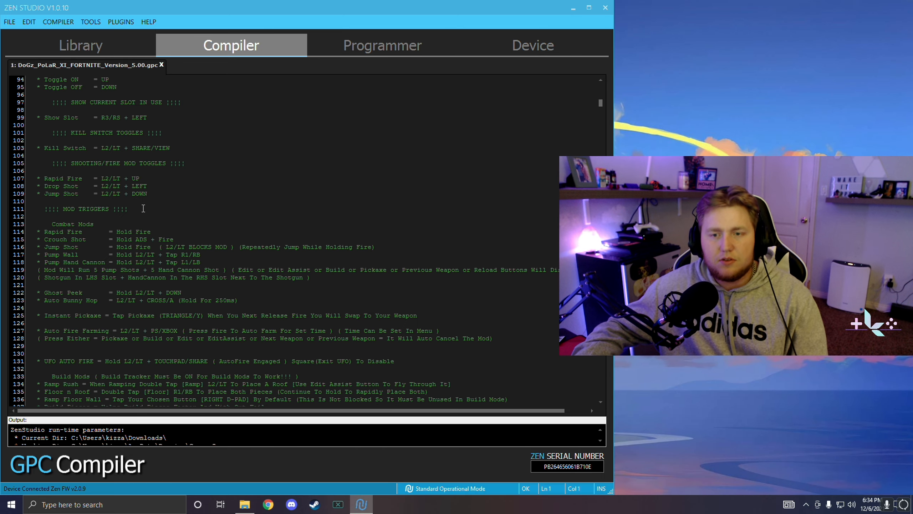
{"action": "scroll", "scroll_direction": "down", "scroll_amount": 3}
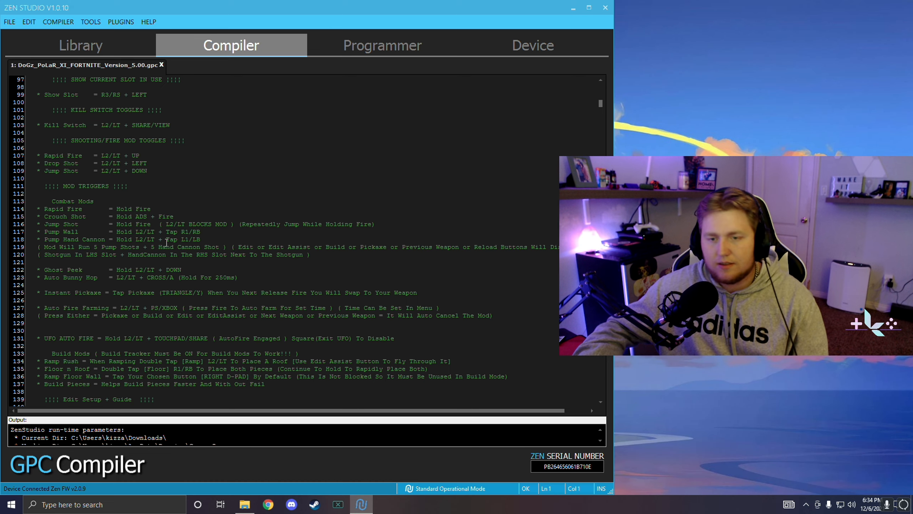
{"action": "scroll", "scroll_direction": "down", "scroll_amount": 3}
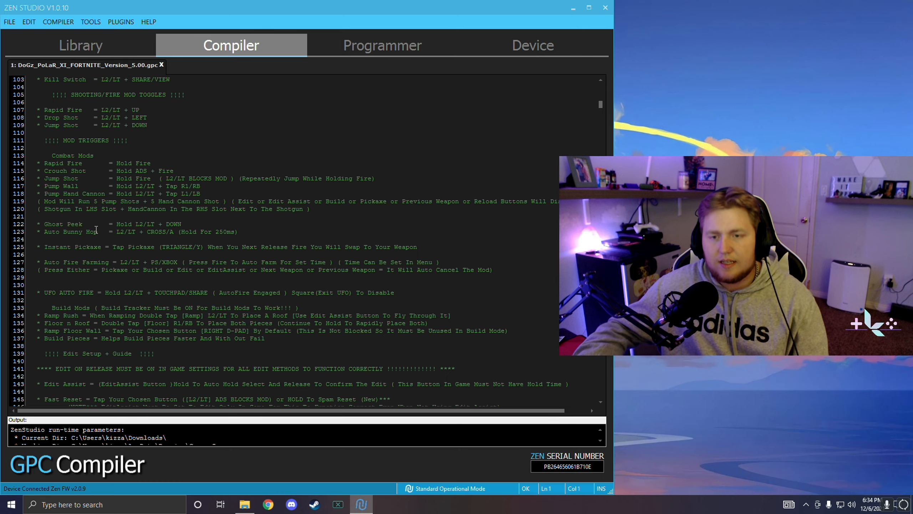
{"action": "scroll", "scroll_direction": "down", "scroll_amount": 3}
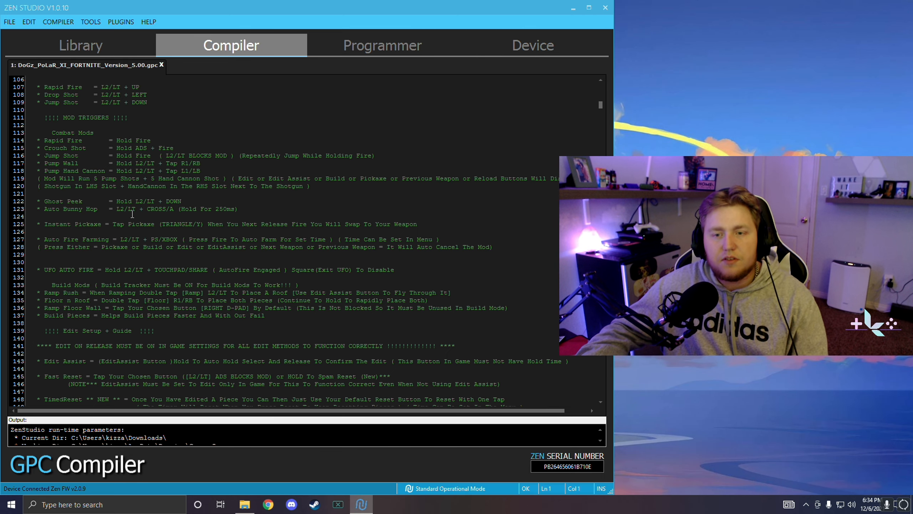
{"action": "scroll", "scroll_direction": "down", "scroll_amount": 3}
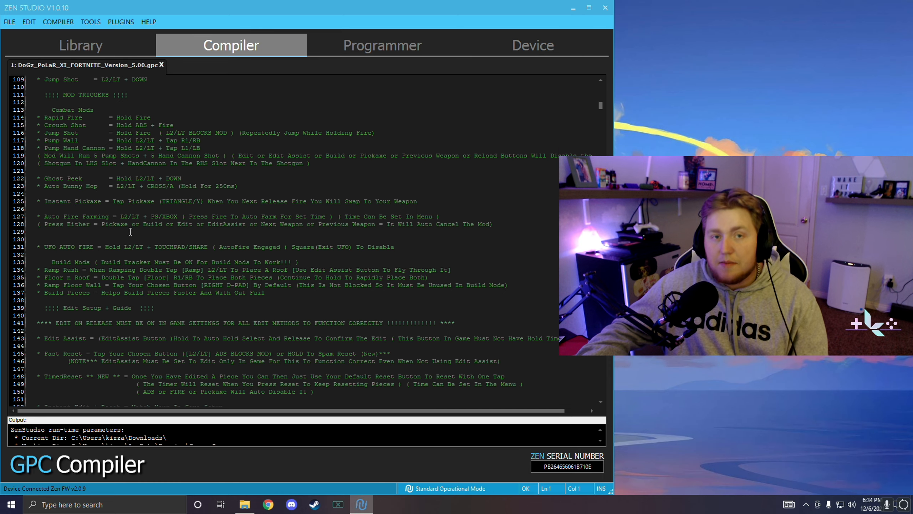
{"action": "scroll", "scroll_direction": "down", "scroll_amount": 3}
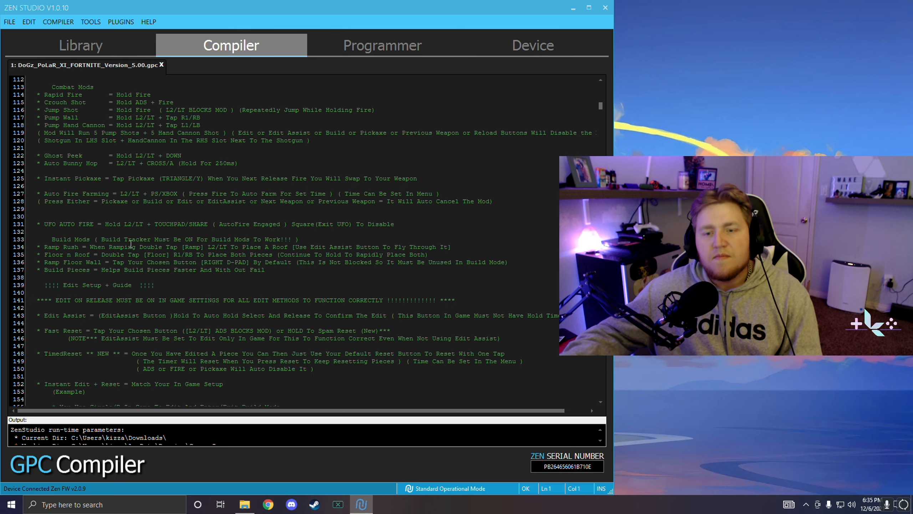
- Scroll to the edit button defines, Build Tracking Mode notes and start of the Menu Arrays
{"action": "scroll", "scroll_direction": "down", "scroll_amount": 3}
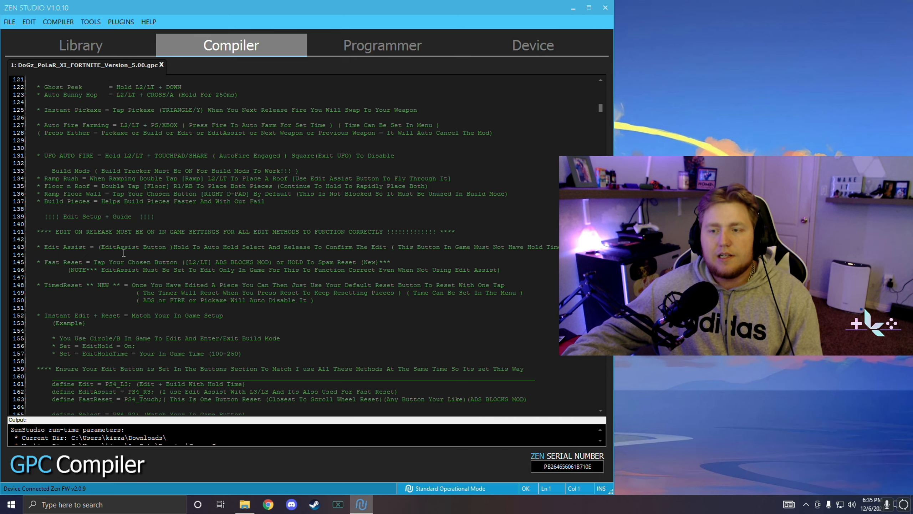
{"action": "mouse_move", "coordinate": [76, 224]}
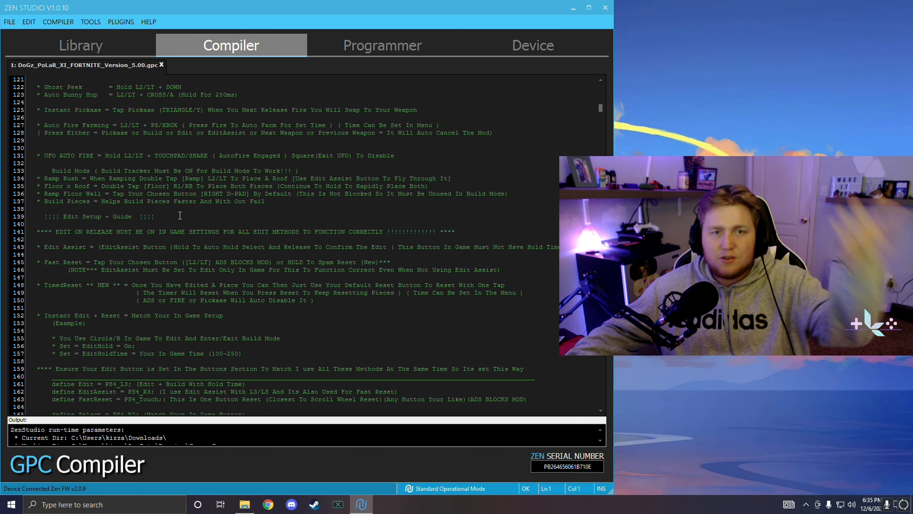
{"action": "scroll", "scroll_direction": "down", "scroll_amount": 3}
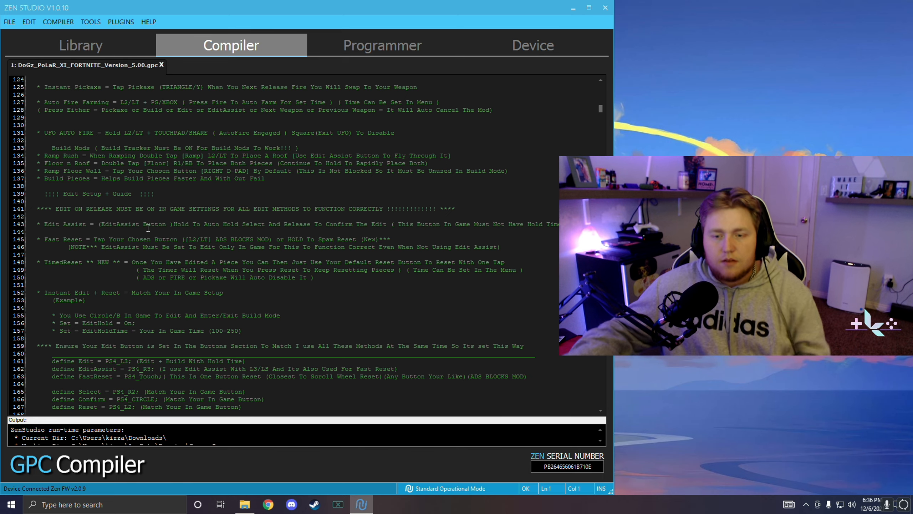
{"action": "scroll", "scroll_direction": "down", "scroll_amount": 3}
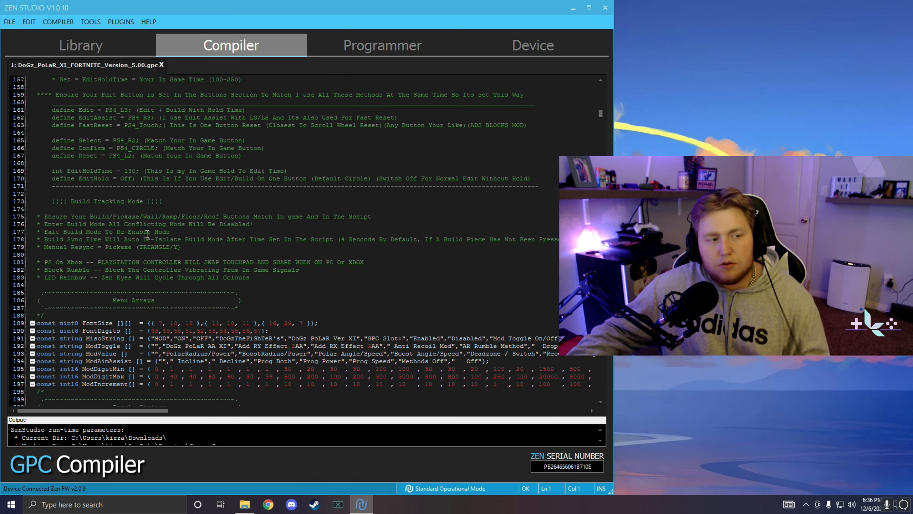
- Scroll to the In Game Buttons defines mapping Fire, Ads, Build, Jump to PS4 buttons and place the cursor there
{"action": "scroll", "scroll_direction": "down", "scroll_amount": 3}
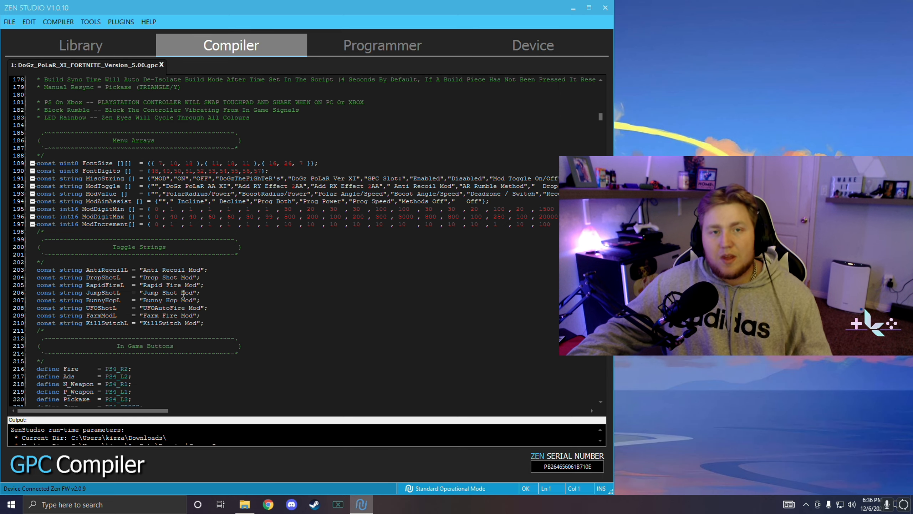
{"action": "scroll", "scroll_direction": "down", "scroll_amount": 3}
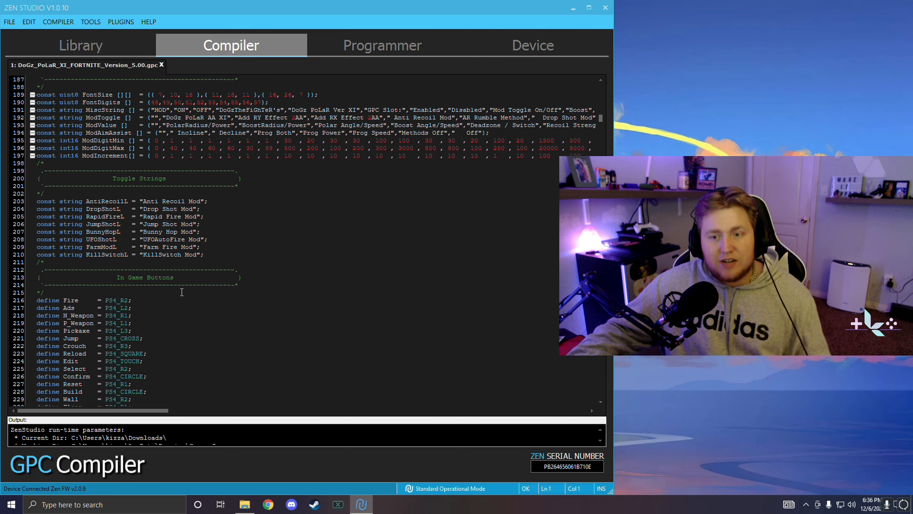
{"action": "scroll", "scroll_direction": "down", "scroll_amount": 3}
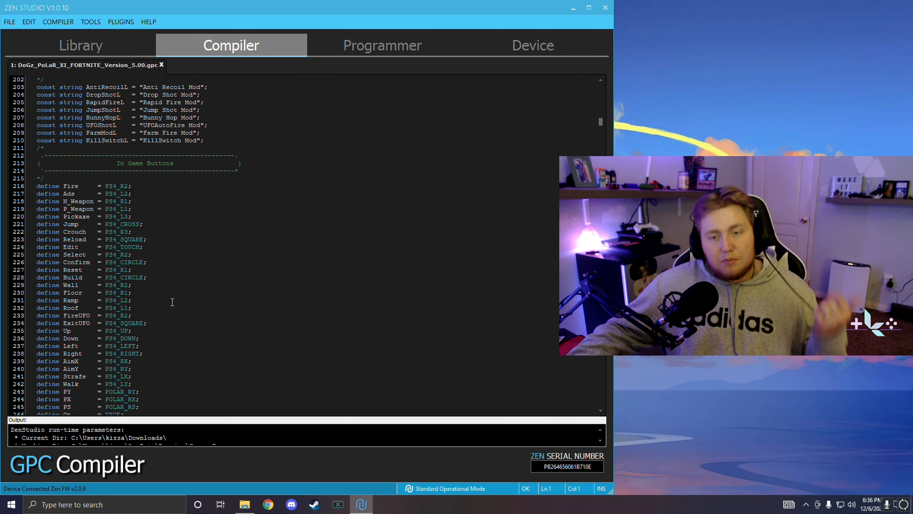
{"action": "scroll", "scroll_direction": "down", "scroll_amount": 3}
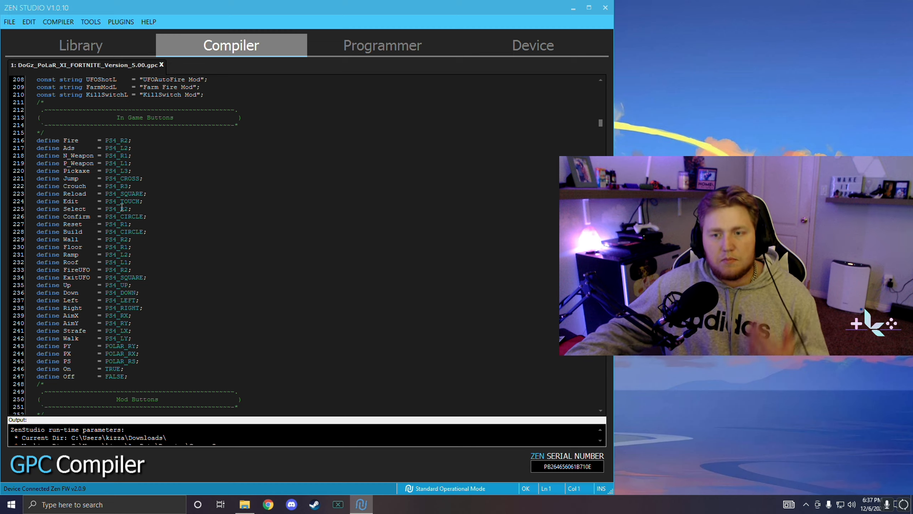
{"action": "scroll", "scroll_direction": "down", "scroll_amount": 3}
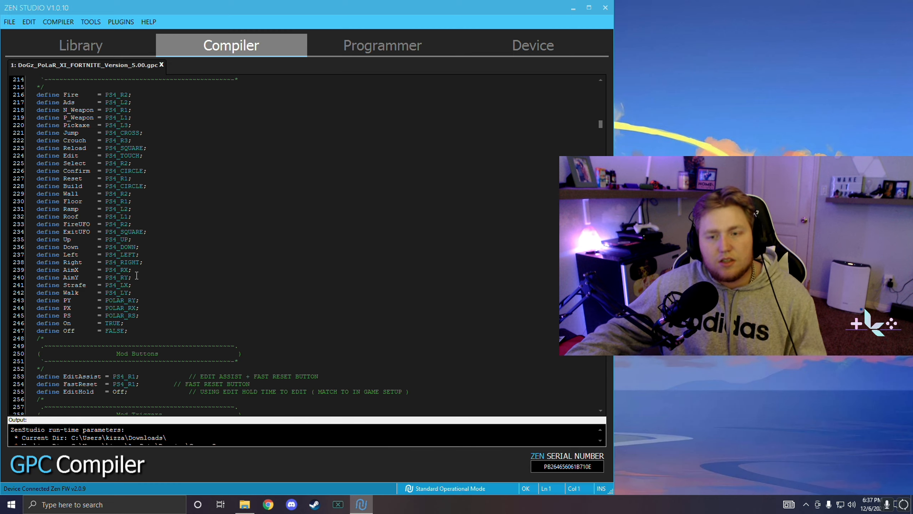
{"action": "scroll", "scroll_direction": "down", "scroll_amount": 3}
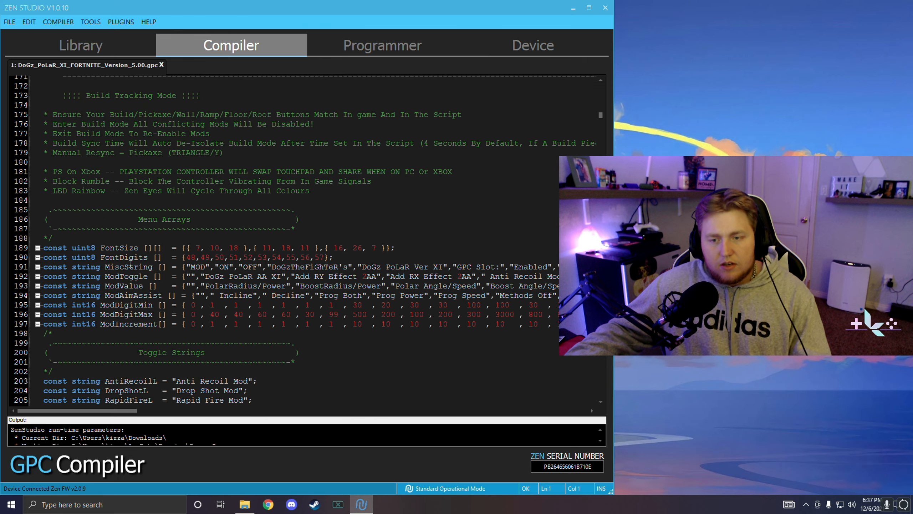
{"action": "scroll", "scroll_direction": "down", "scroll_amount": 3}
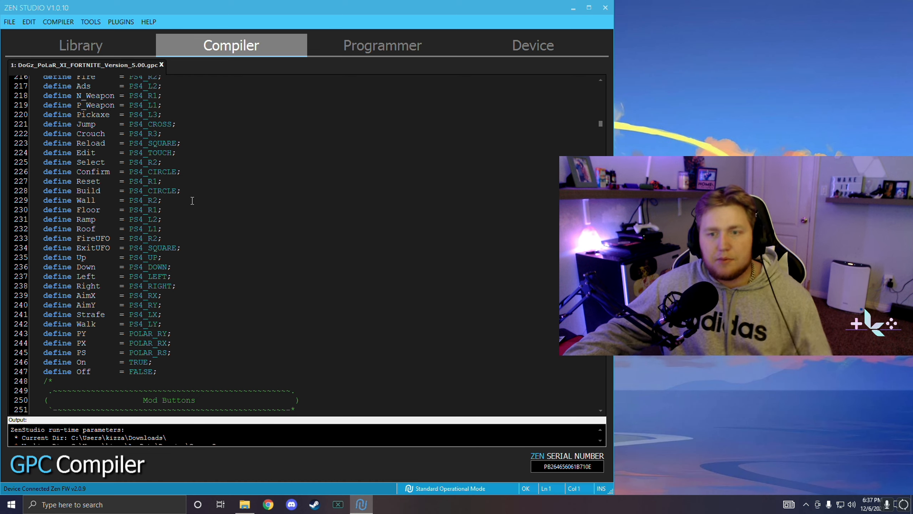
{"action": "left_click", "coordinate": [177, 191]}
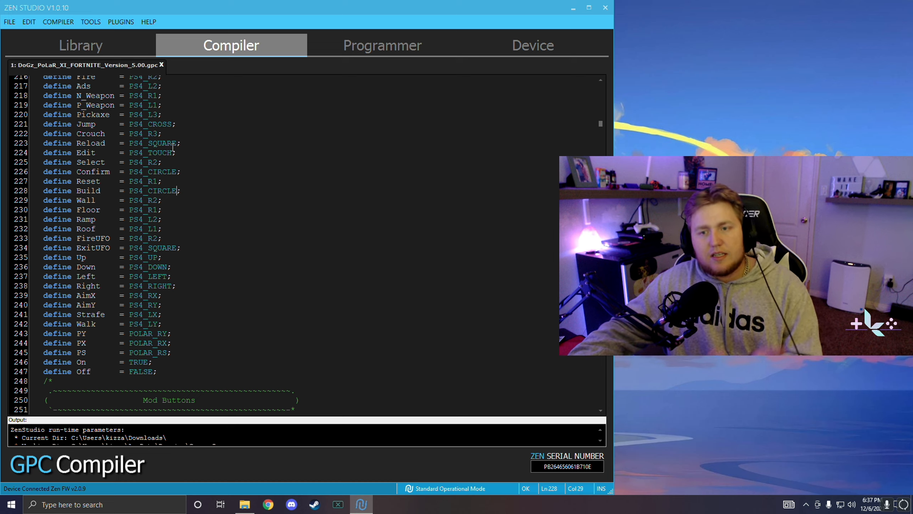
- Skim down through the mod trigger, toggle, variable and combo sections of the script
{"action": "scroll", "scroll_direction": "down", "scroll_amount": 3}
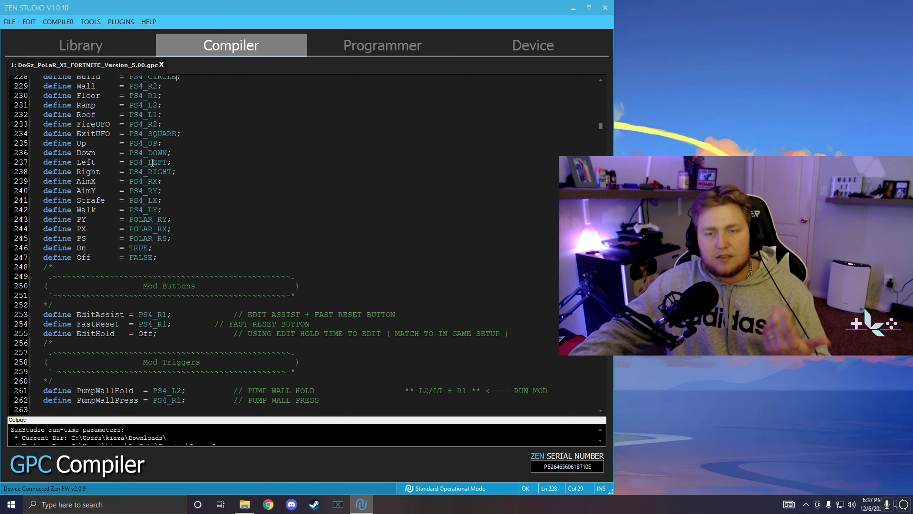
{"action": "scroll", "scroll_direction": "down", "scroll_amount": 3}
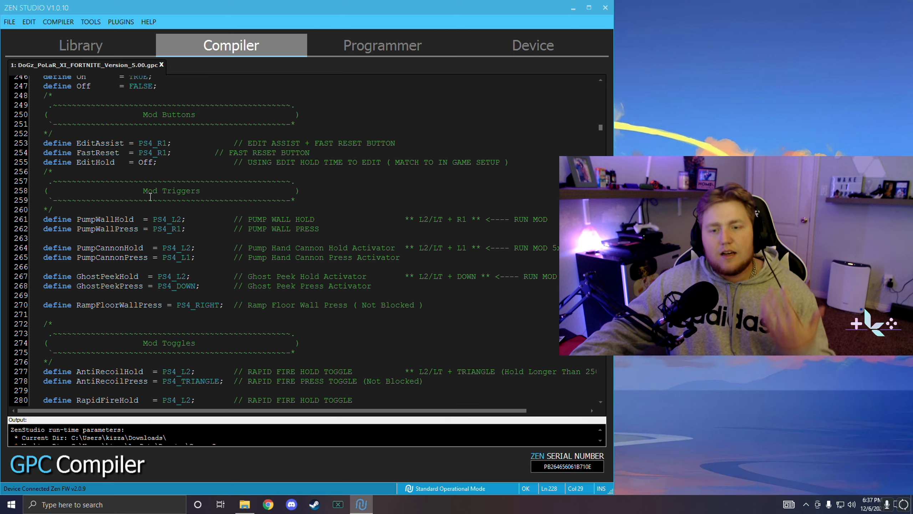
{"action": "scroll", "scroll_direction": "down", "scroll_amount": 3}
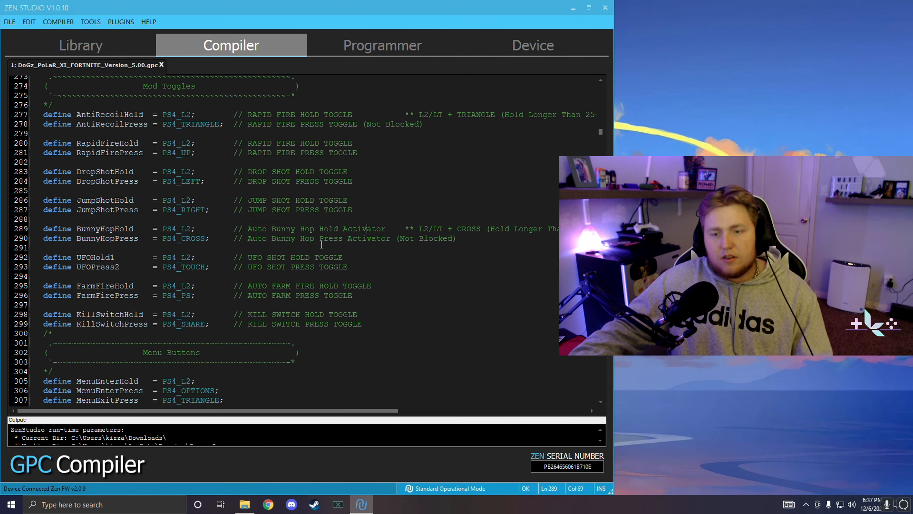
{"action": "scroll", "scroll_direction": "down", "scroll_amount": 3}
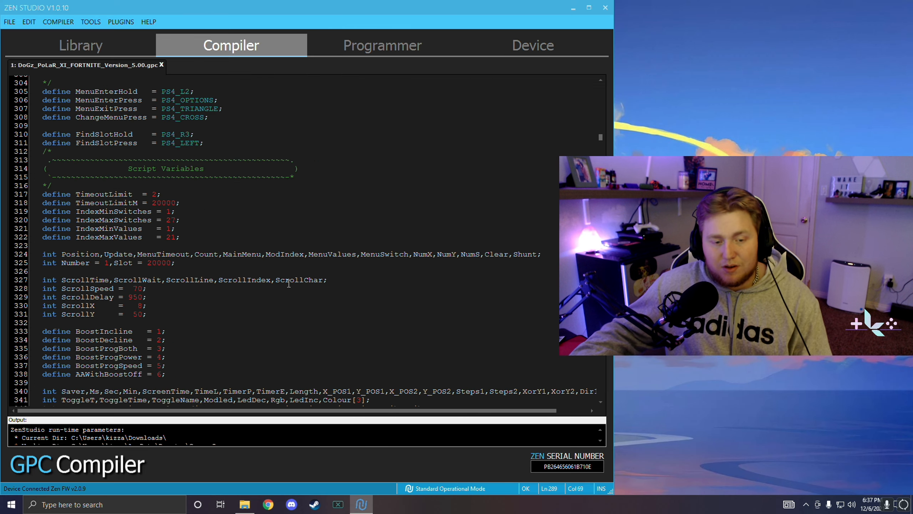
{"action": "scroll", "scroll_direction": "down", "scroll_amount": 3}
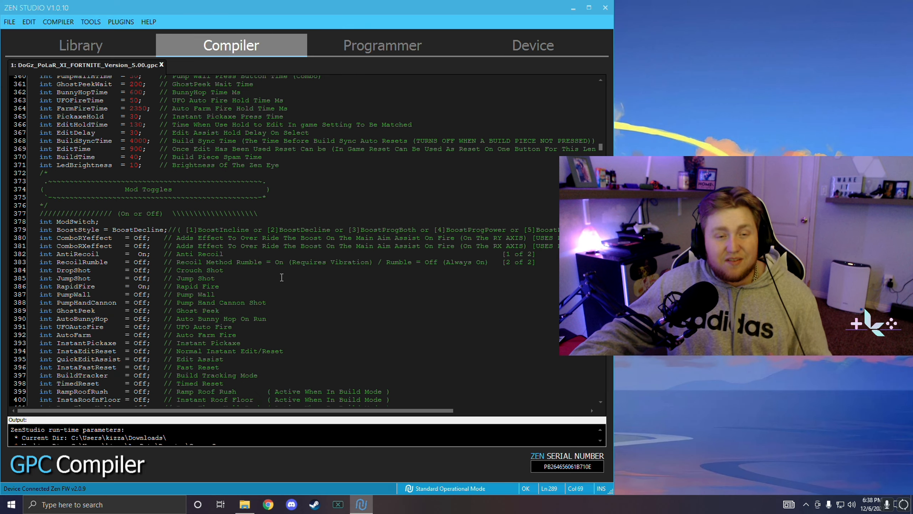
{"action": "scroll", "scroll_direction": "down", "scroll_amount": 3}
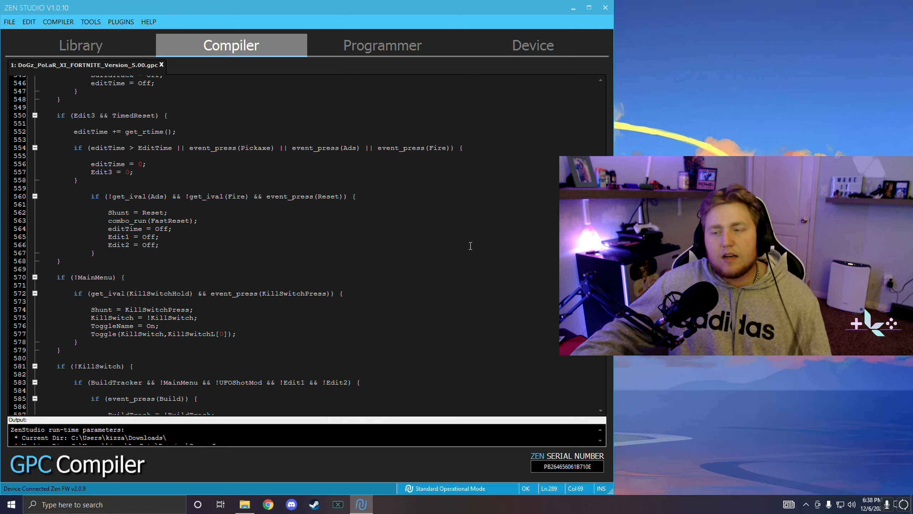
{"action": "scroll", "scroll_direction": "down", "scroll_amount": 3}
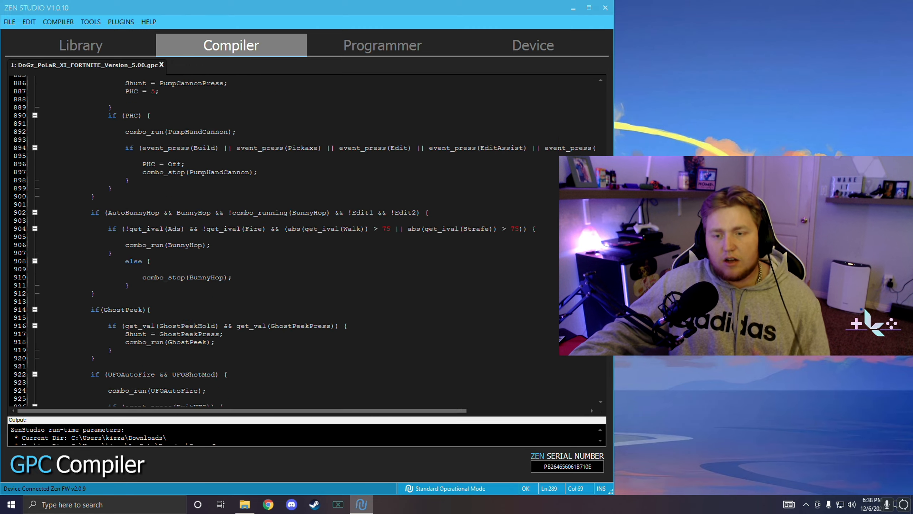
{"action": "scroll", "scroll_direction": "down", "scroll_amount": 3}
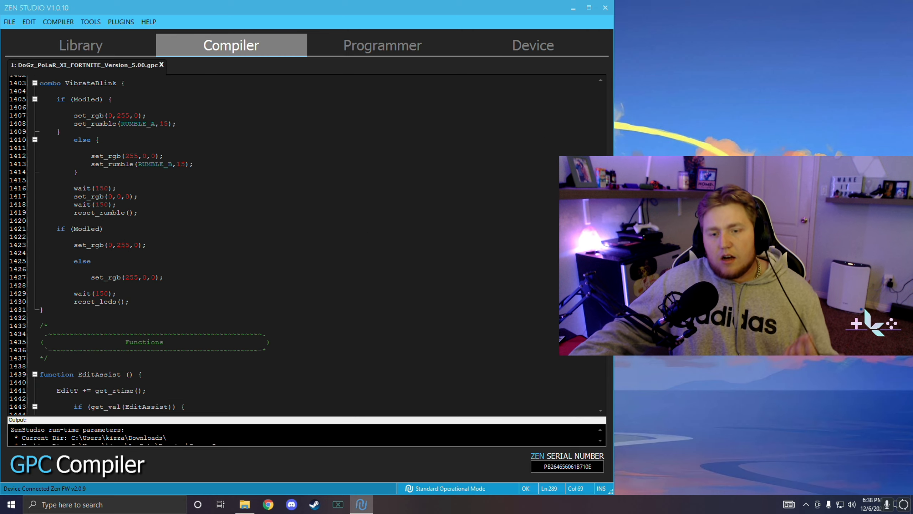
- Continue scrolling to the DoGzPolar helper function definitions around line 1450
{"action": "scroll", "scroll_direction": "down", "scroll_amount": 3}
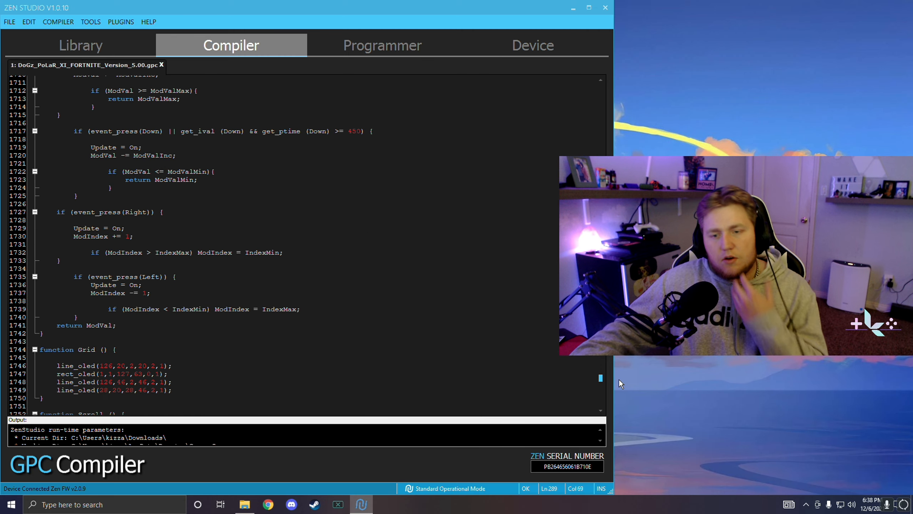
{"action": "scroll", "scroll_direction": "down", "scroll_amount": 3}
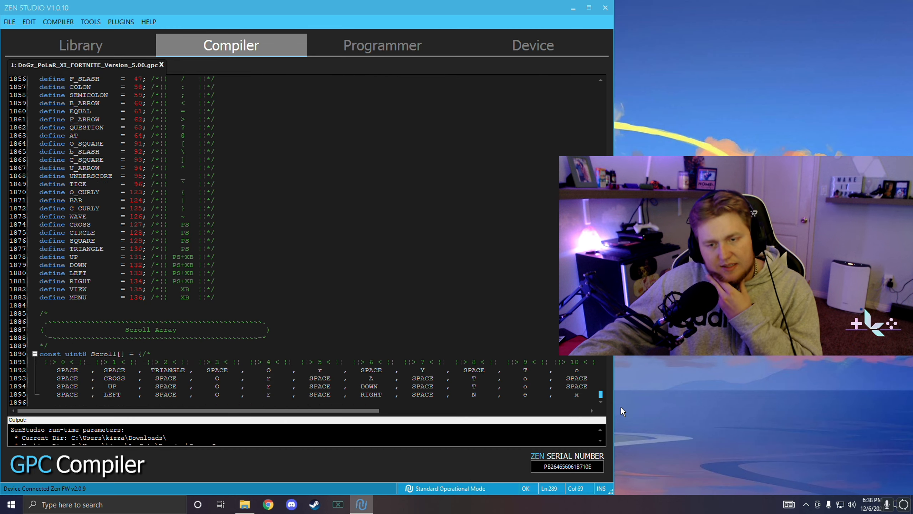
{"action": "scroll", "scroll_direction": "up", "scroll_amount": 3}
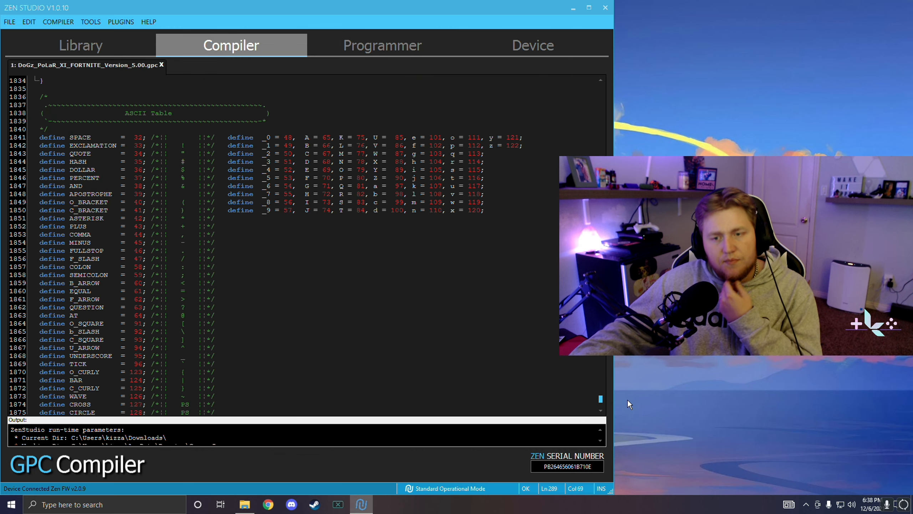
{"action": "scroll", "scroll_direction": "down", "scroll_amount": 3}
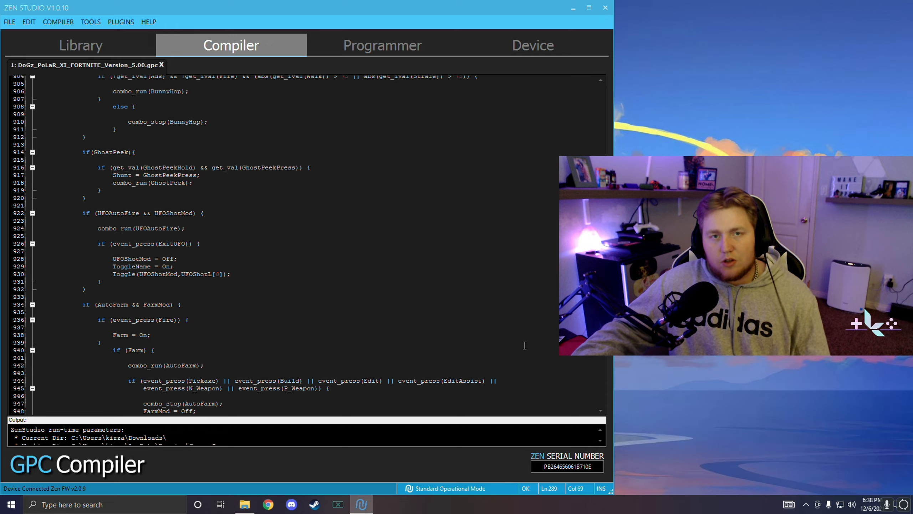
{"action": "scroll", "scroll_direction": "down", "scroll_amount": 3}
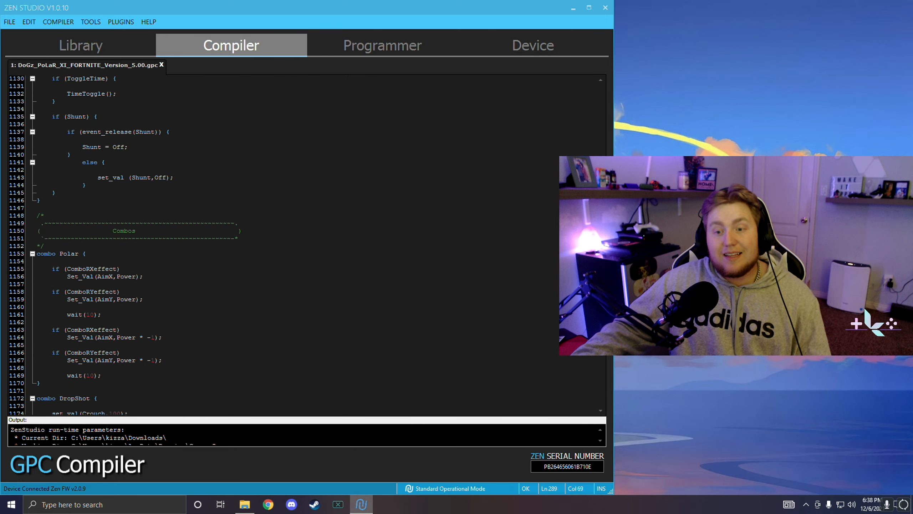
{"action": "scroll", "scroll_direction": "down", "scroll_amount": 3}
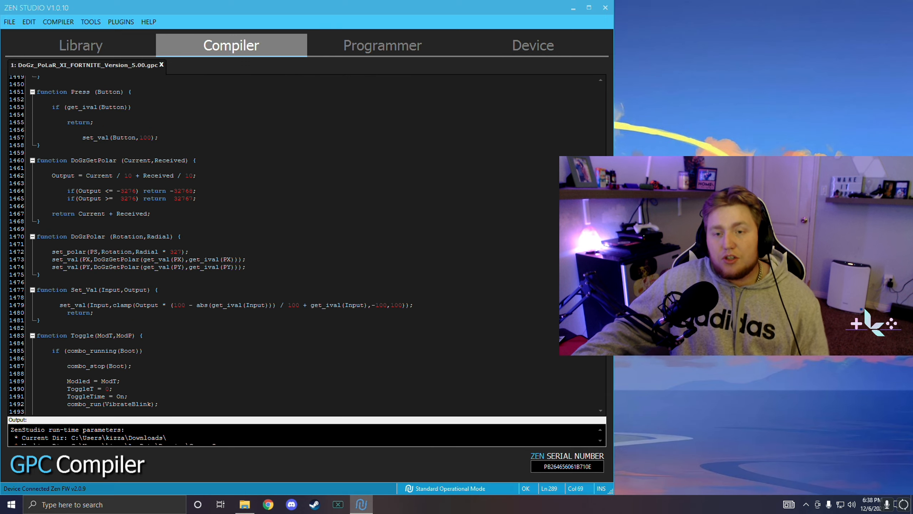
{"action": "scroll", "scroll_direction": "down", "scroll_amount": 3}
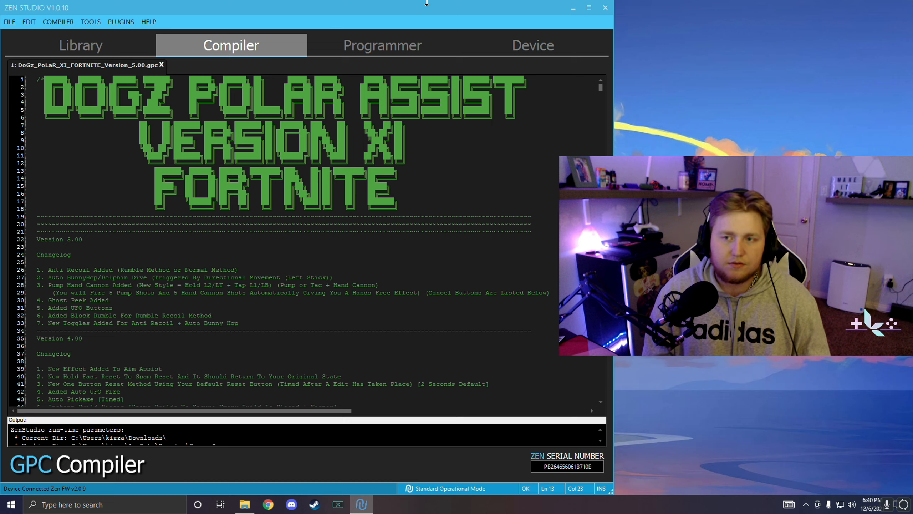
- Place the cursor in the DogZ Polar Assist Version XI header and changelog at the top of the script
{"action": "left_click", "coordinate": [120, 171]}
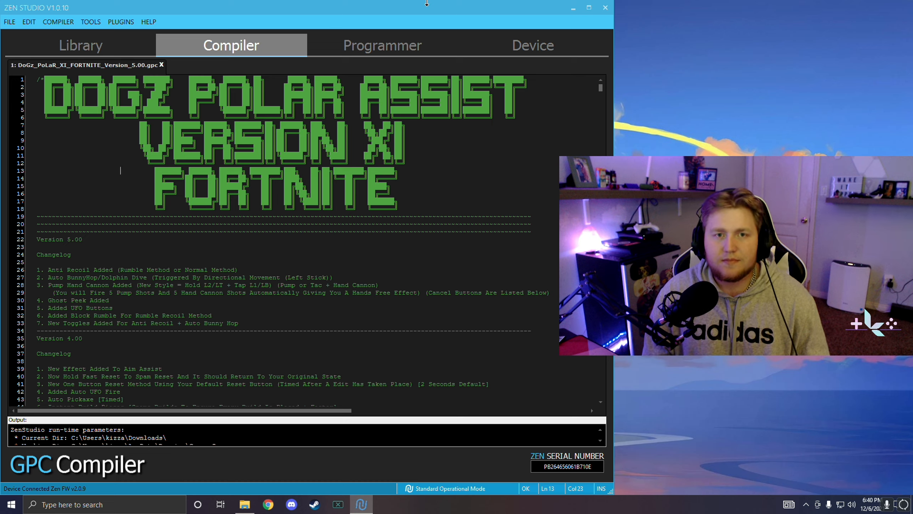